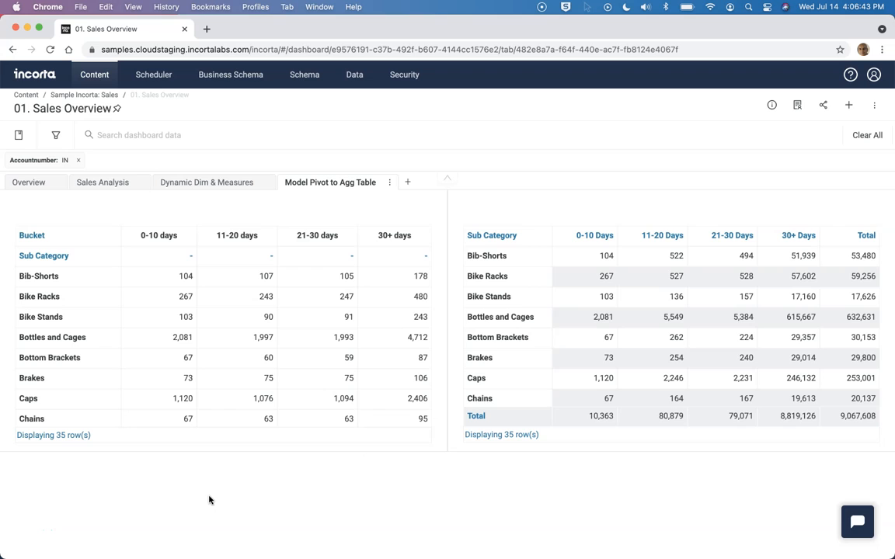
pyautogui.moveTo(97, 523)
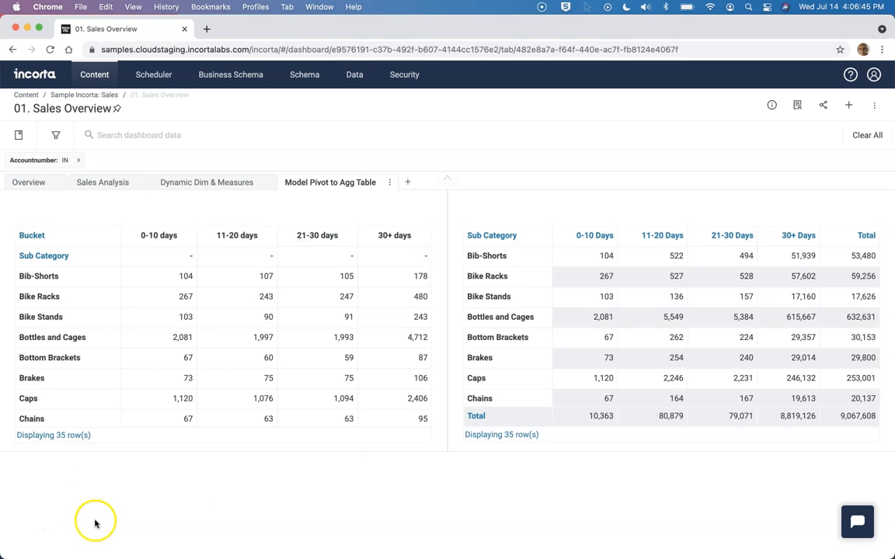
pyautogui.moveTo(224, 308)
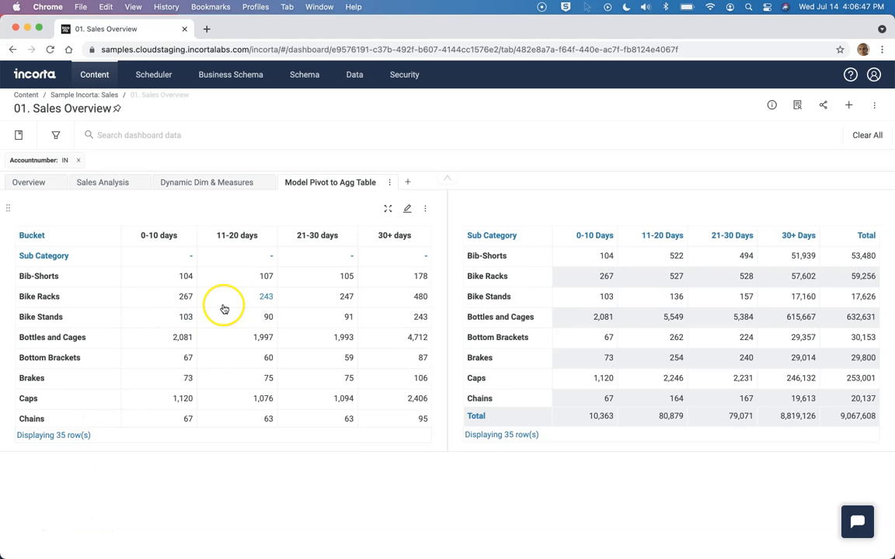
pyautogui.moveTo(371, 243)
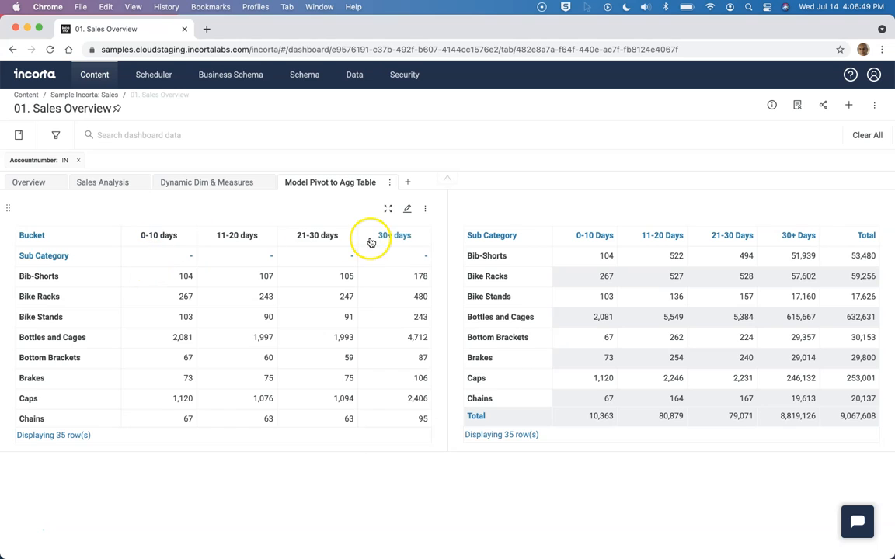
pyautogui.moveTo(34, 313)
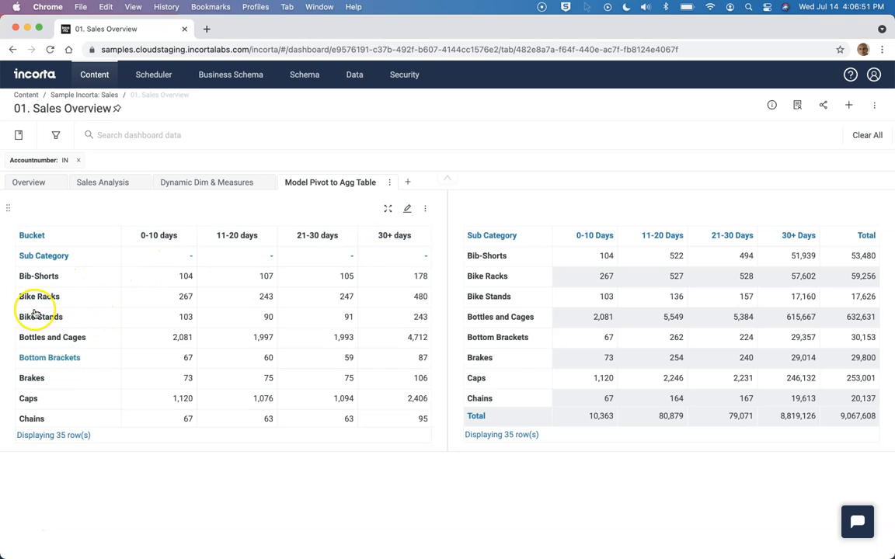
pyautogui.moveTo(223, 342)
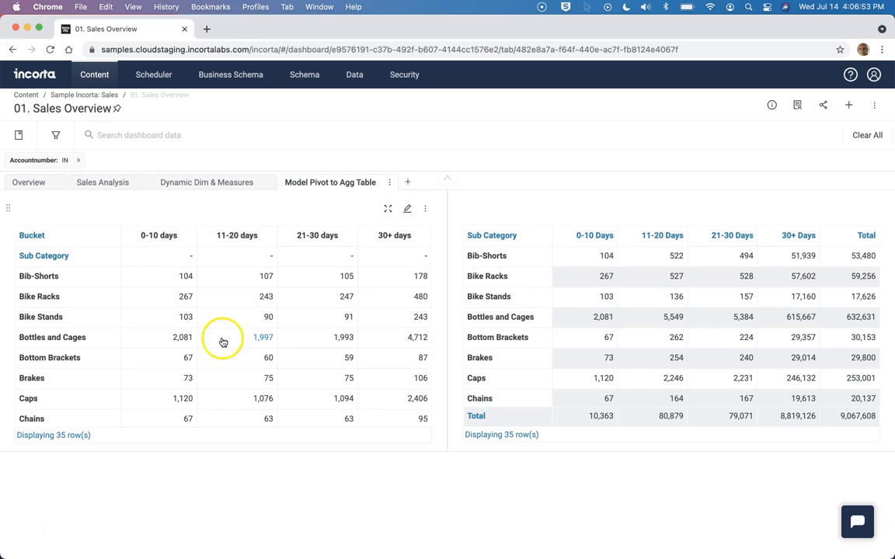
pyautogui.moveTo(253, 317)
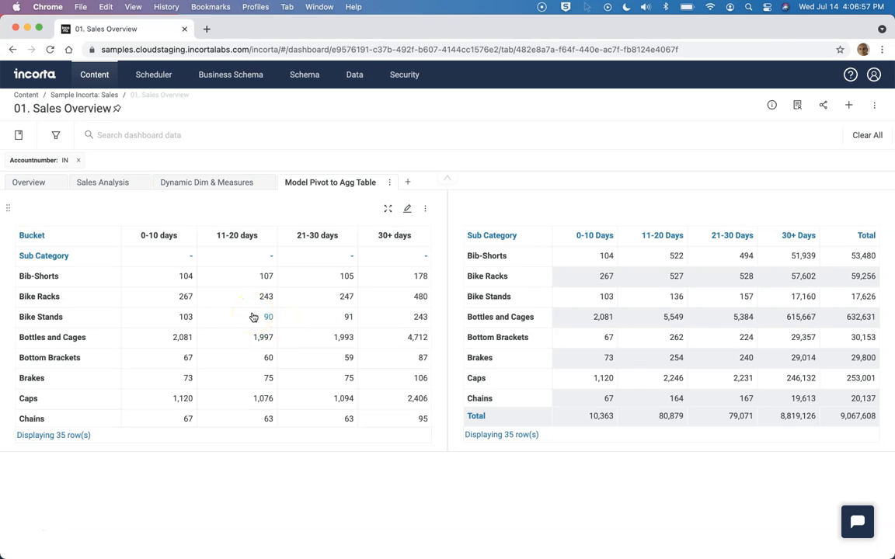
pyautogui.moveTo(214, 334)
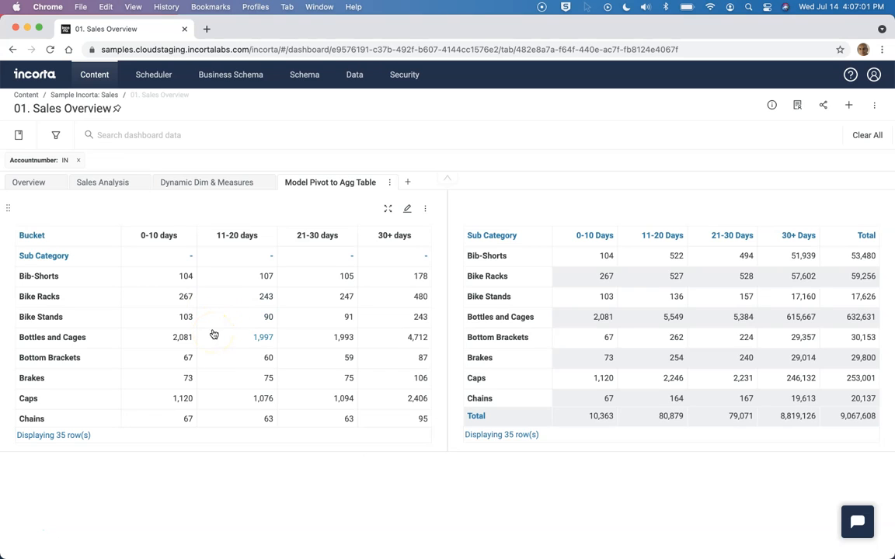
# Edit the pivot table, retype the measure label as 'count', then cancel without saving.
pyautogui.click(407, 208)
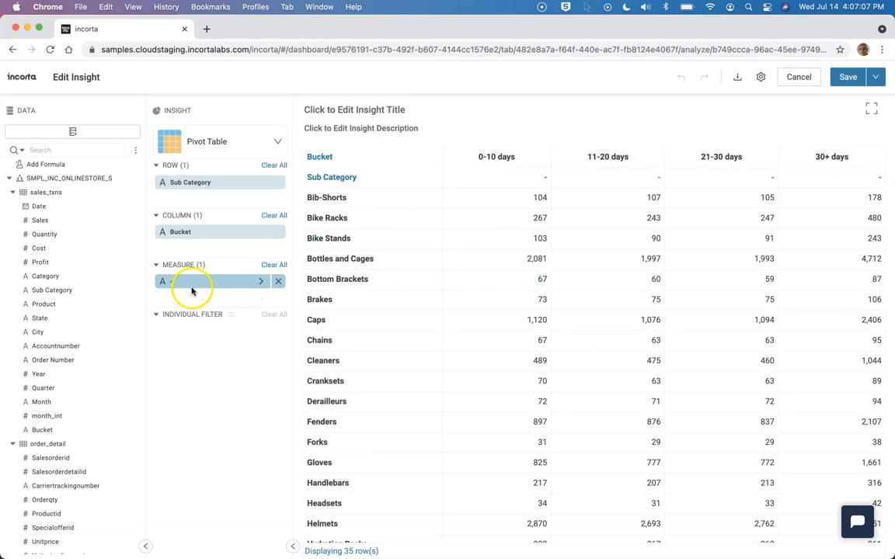
pyautogui.moveTo(171, 283)
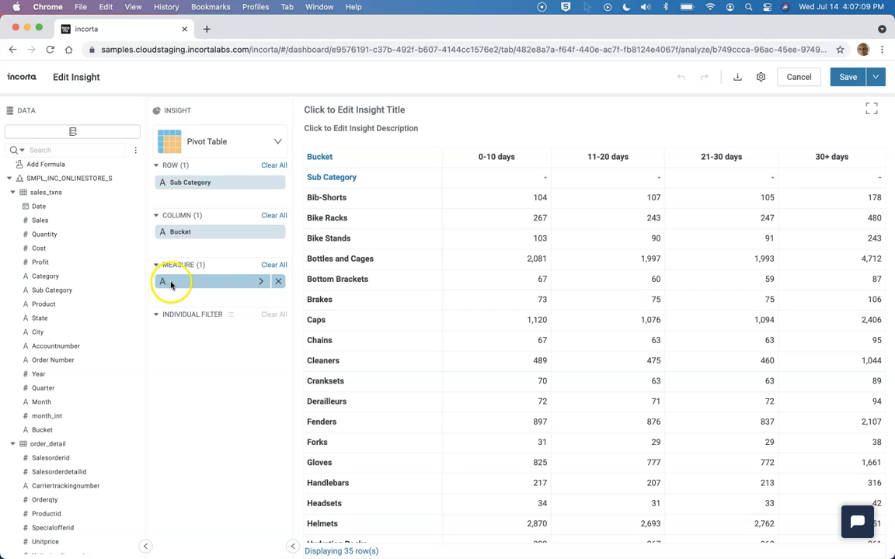
pyautogui.click(205, 279)
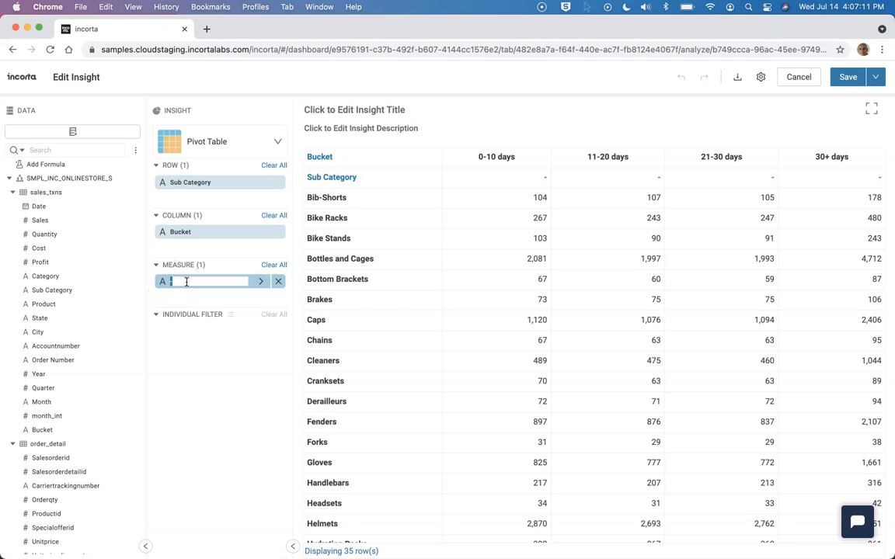
pyautogui.write('count')
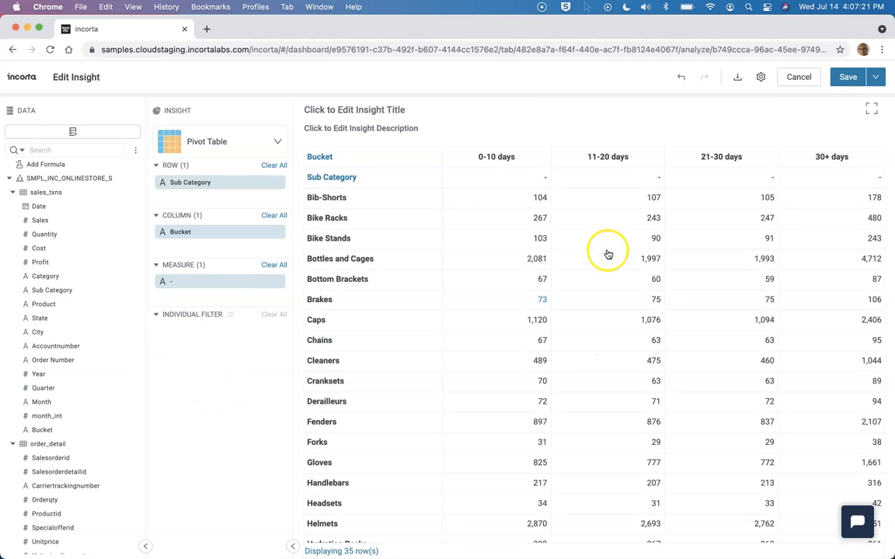
pyautogui.moveTo(575, 180)
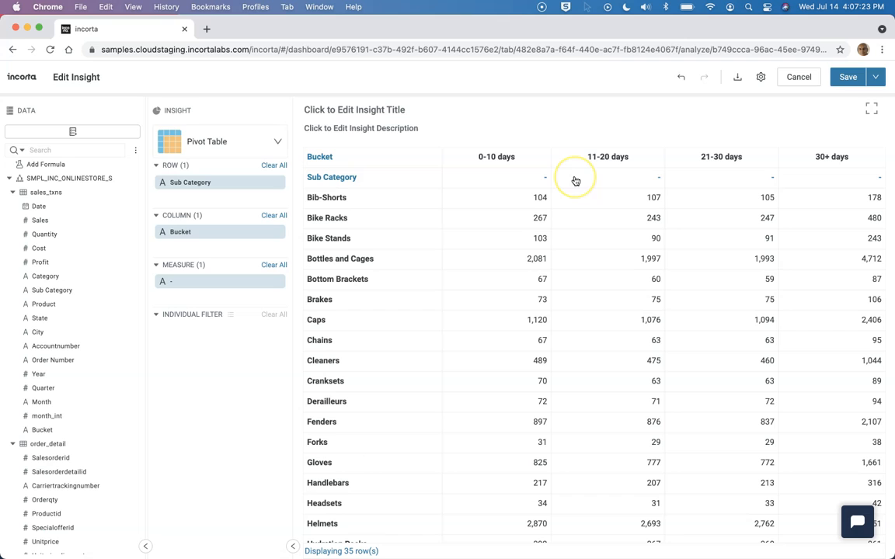
pyautogui.moveTo(575, 180)
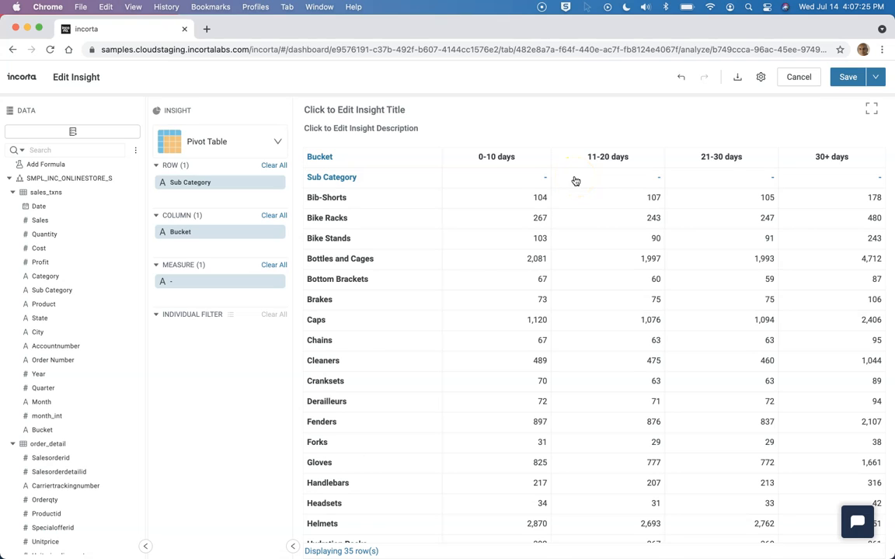
pyautogui.moveTo(720, 156)
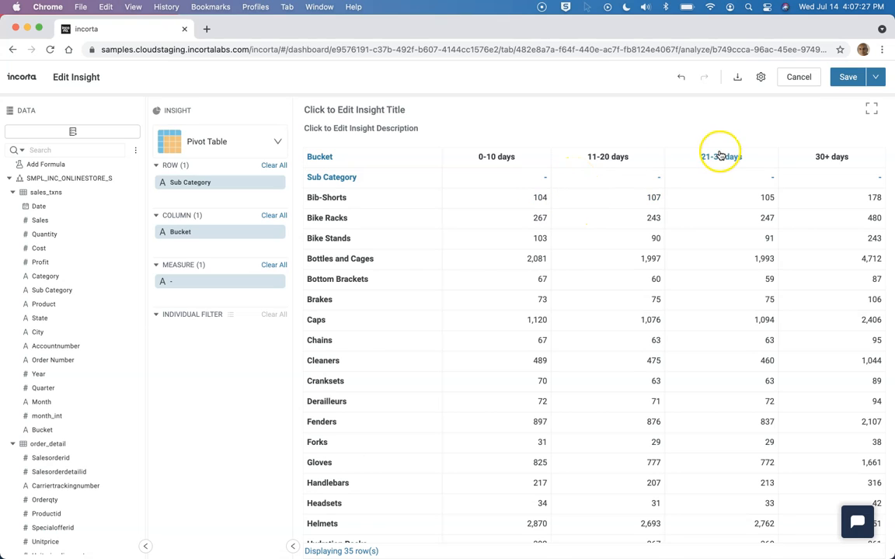
pyautogui.moveTo(667, 193)
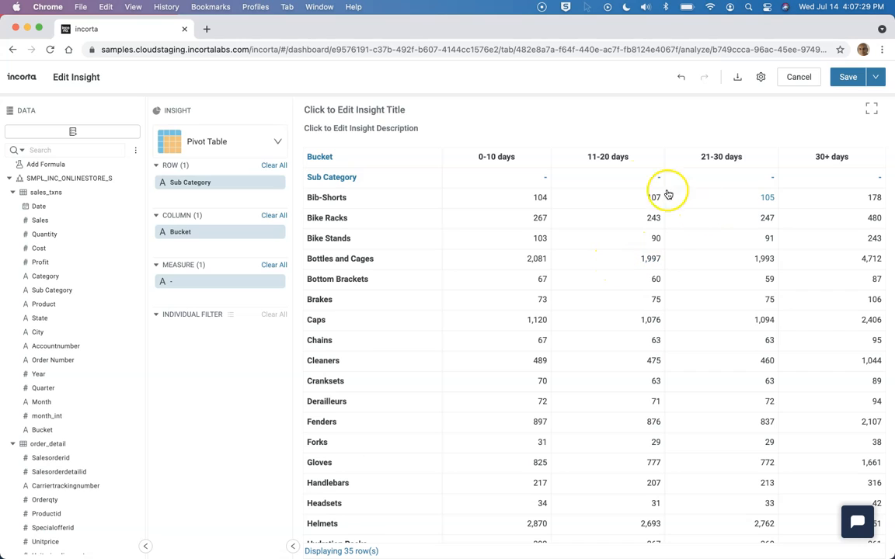
pyautogui.moveTo(596, 189)
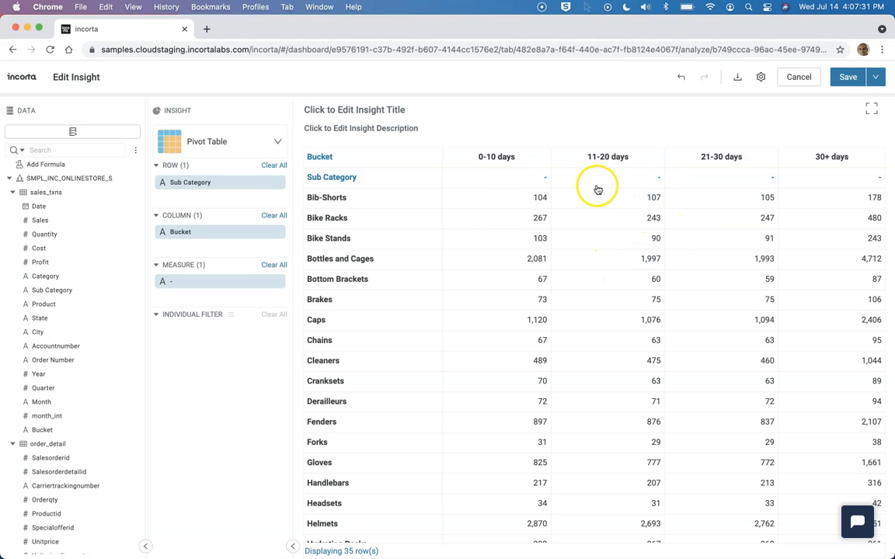
pyautogui.moveTo(792, 94)
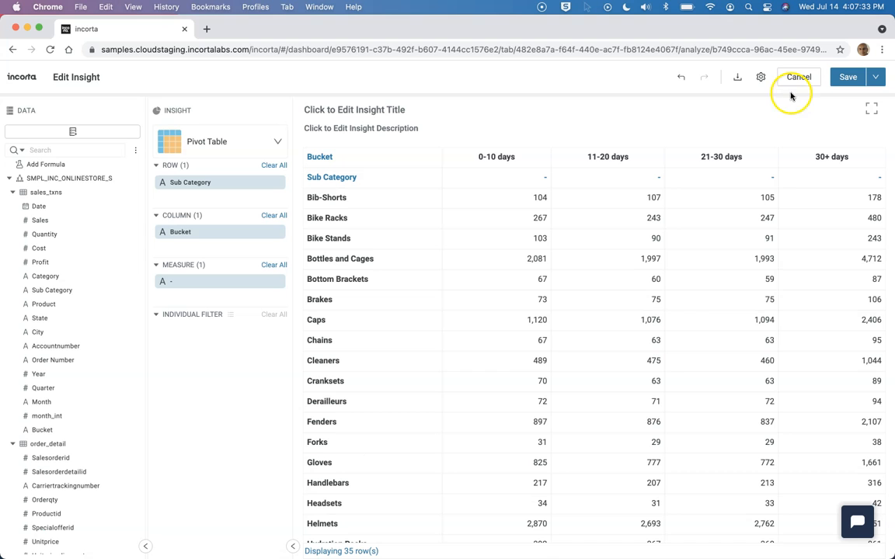
pyautogui.click(798, 77)
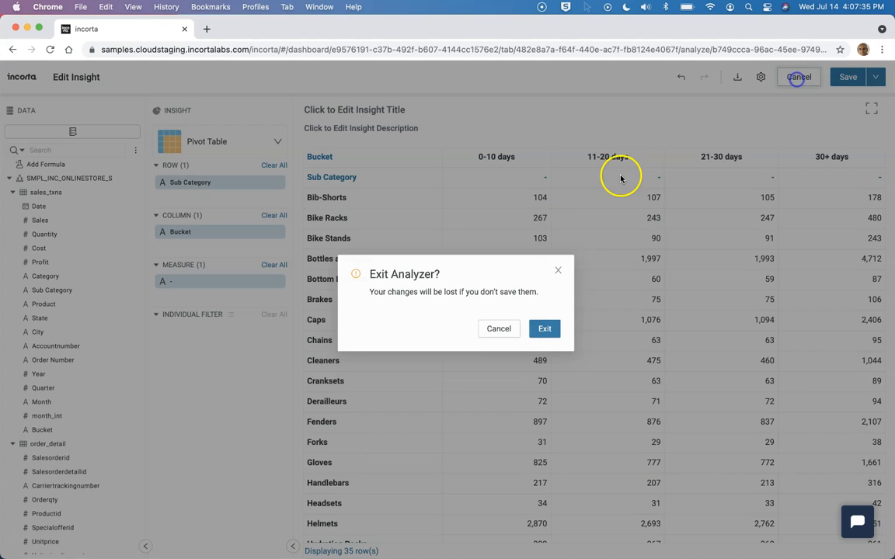
# Discard changes, try and clear a 0-10 days filter, then sort the aggregated table by 0-10 Days descending.
pyautogui.click(544, 329)
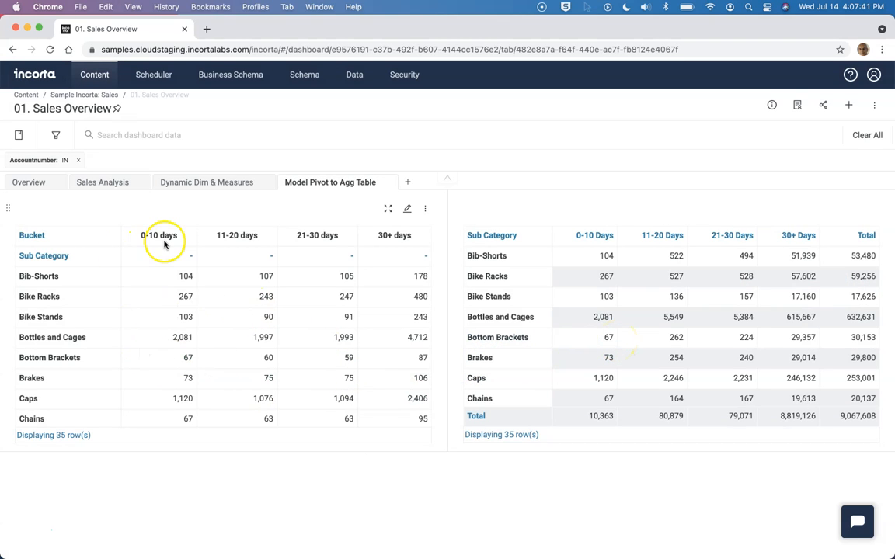
pyautogui.click(158, 236)
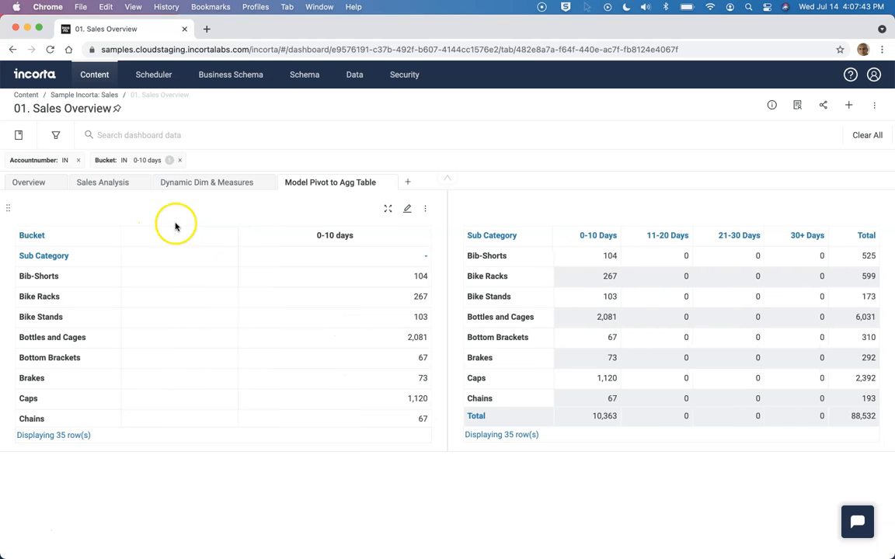
pyautogui.click(180, 160)
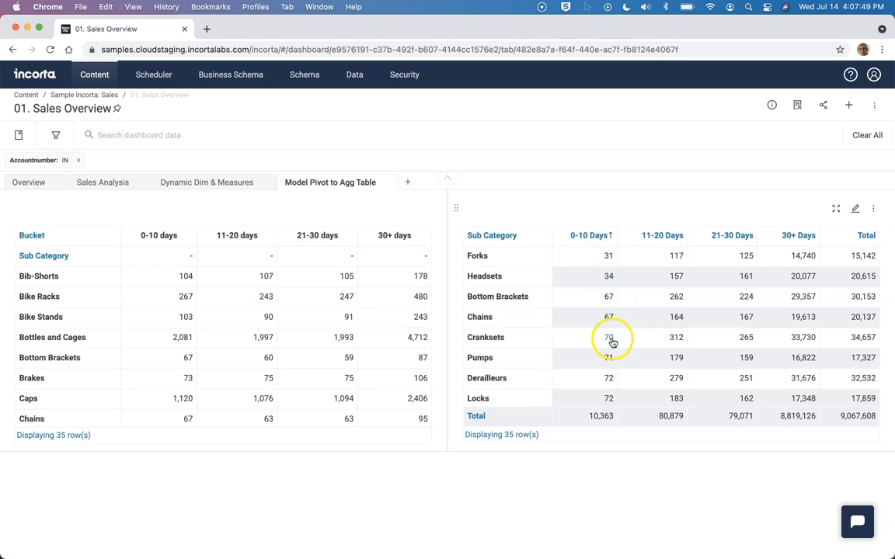
pyautogui.click(589, 236)
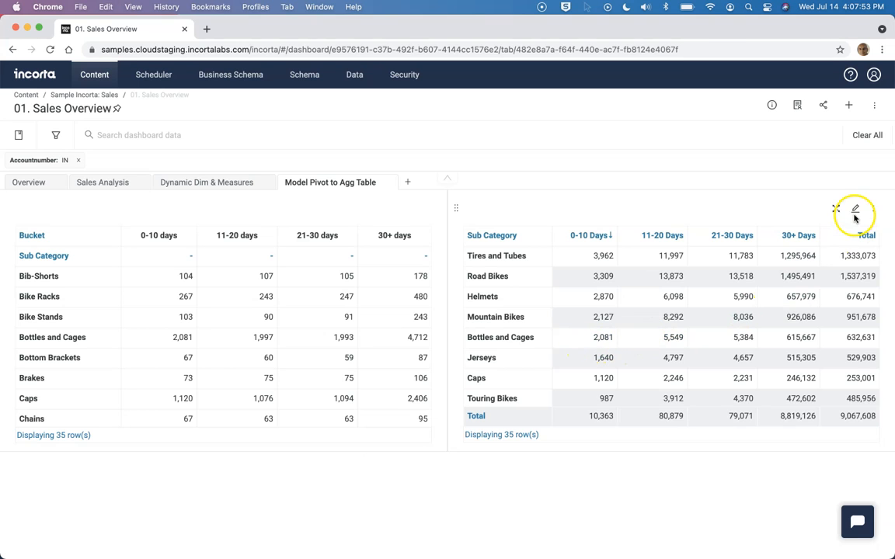
# Edit the aggregated table and limit the Accountnumber measure to the 0-10 days bucket.
pyautogui.click(854, 210)
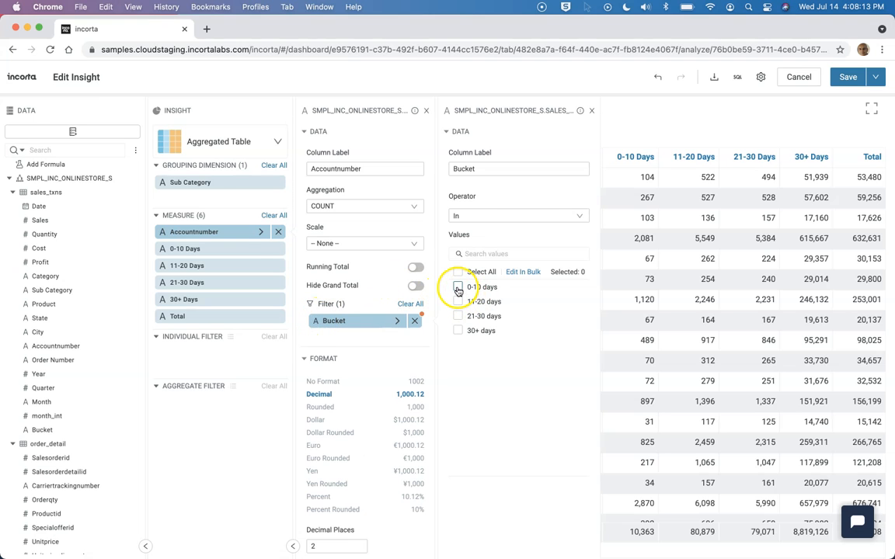
pyautogui.click(458, 286)
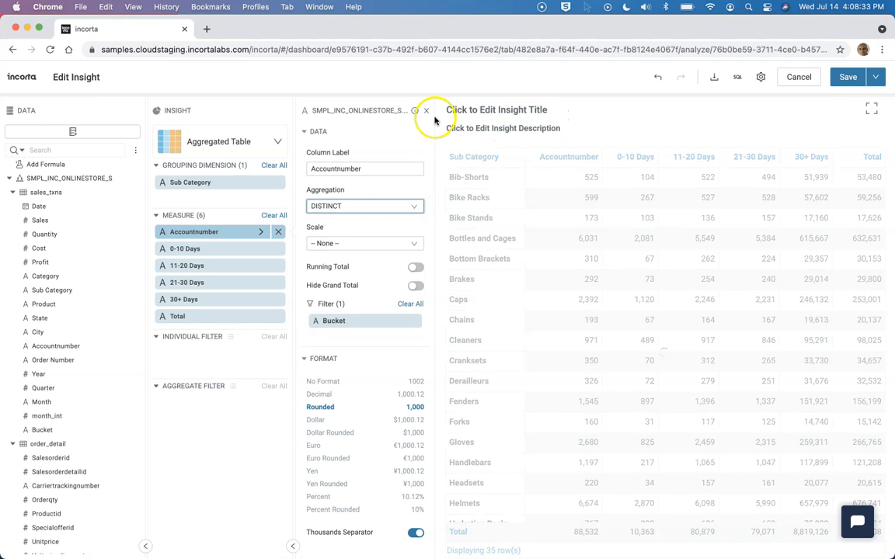
pyautogui.click(426, 109)
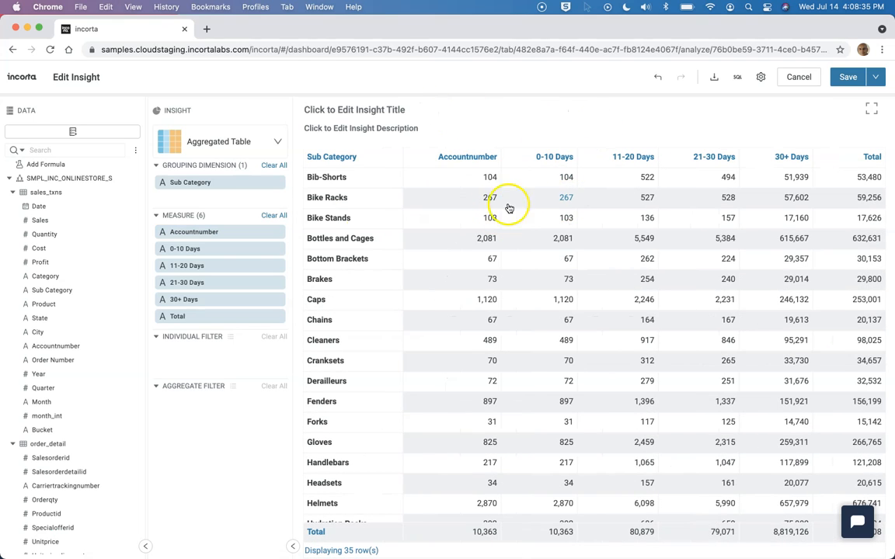
pyautogui.moveTo(280, 231)
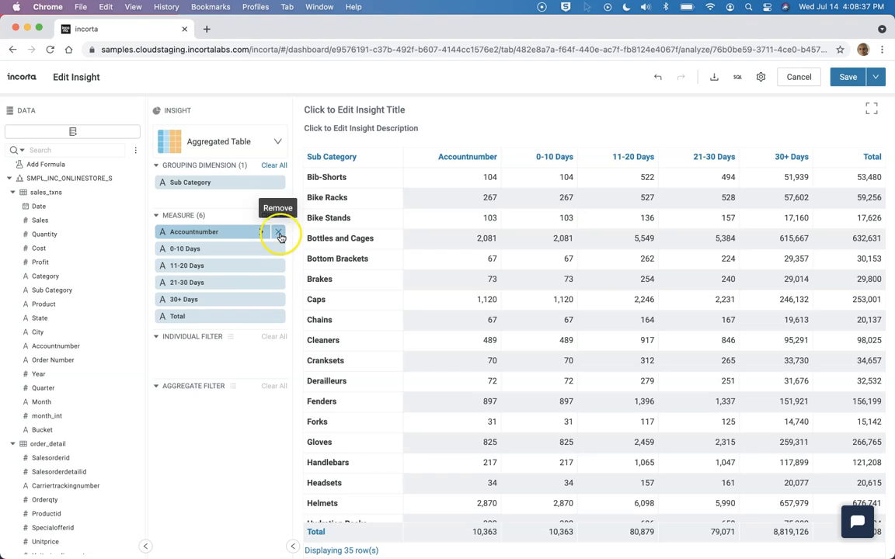
# Remove the Accountnumber measure and set the 30+ Days measure to DISTINCT aggregation.
pyautogui.click(279, 235)
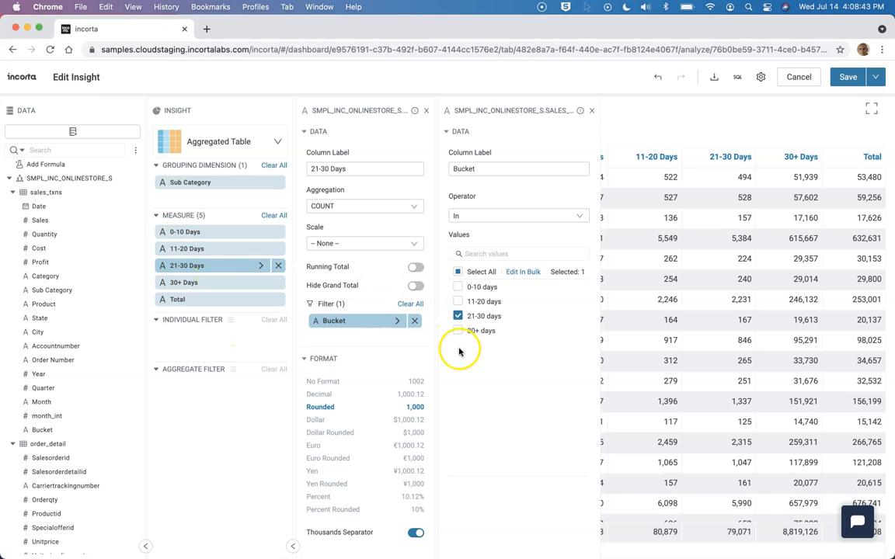
pyautogui.moveTo(590, 136)
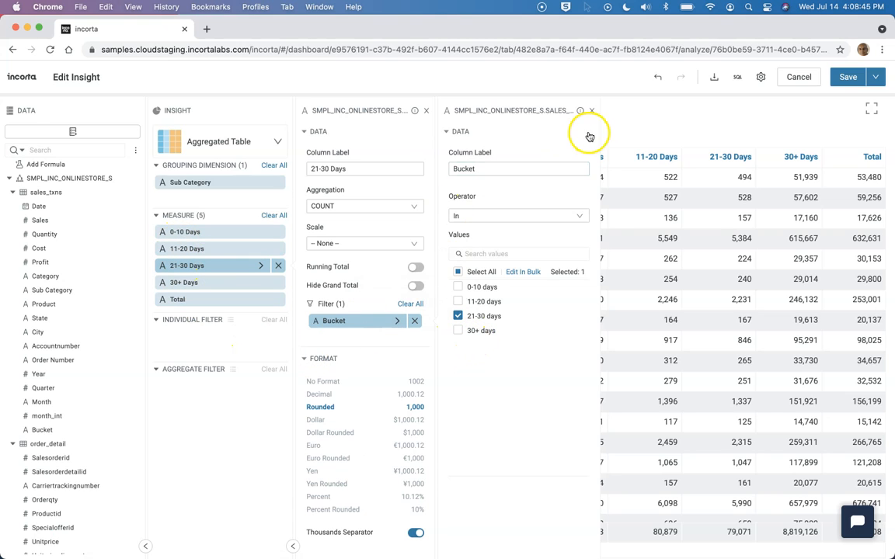
pyautogui.click(592, 111)
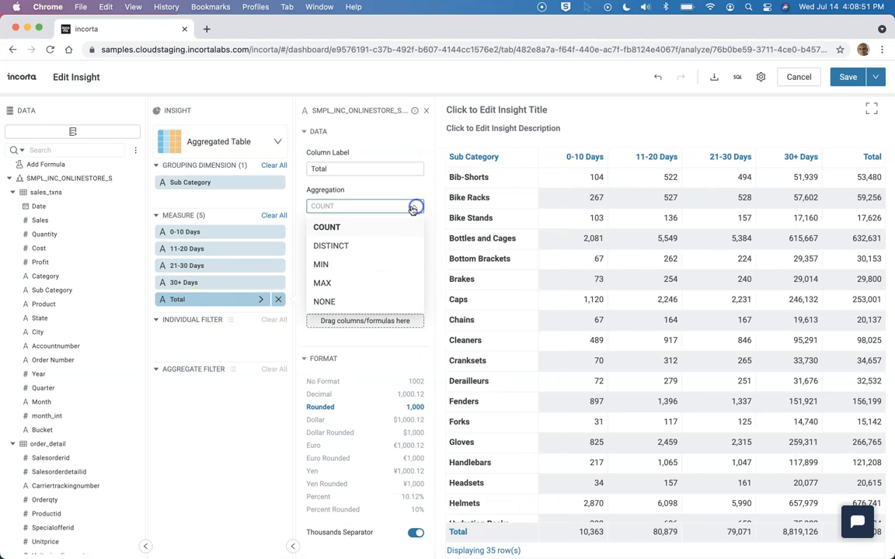
pyautogui.click(329, 245)
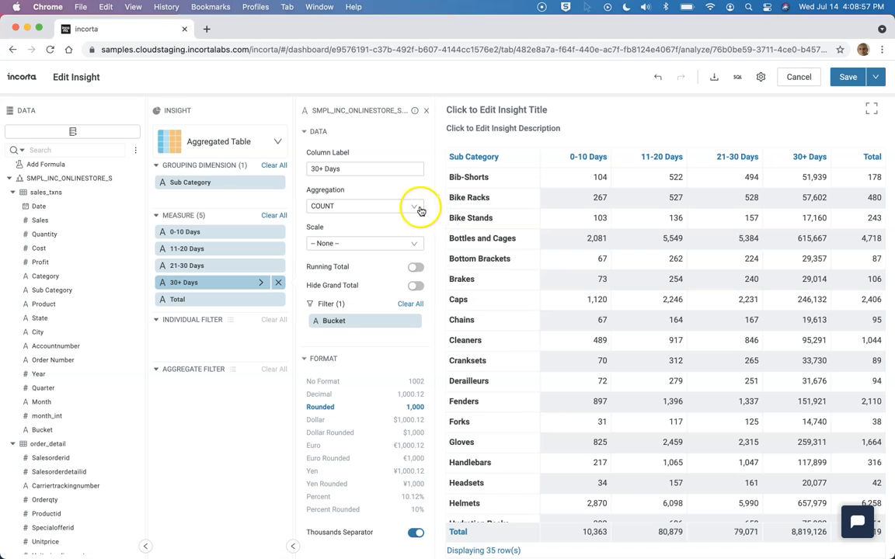
pyautogui.click(419, 205)
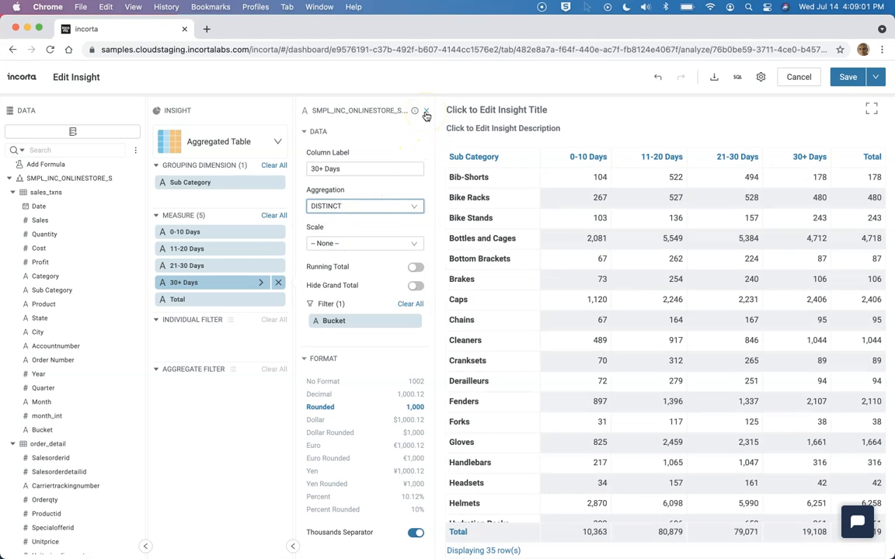
pyautogui.moveTo(418, 124)
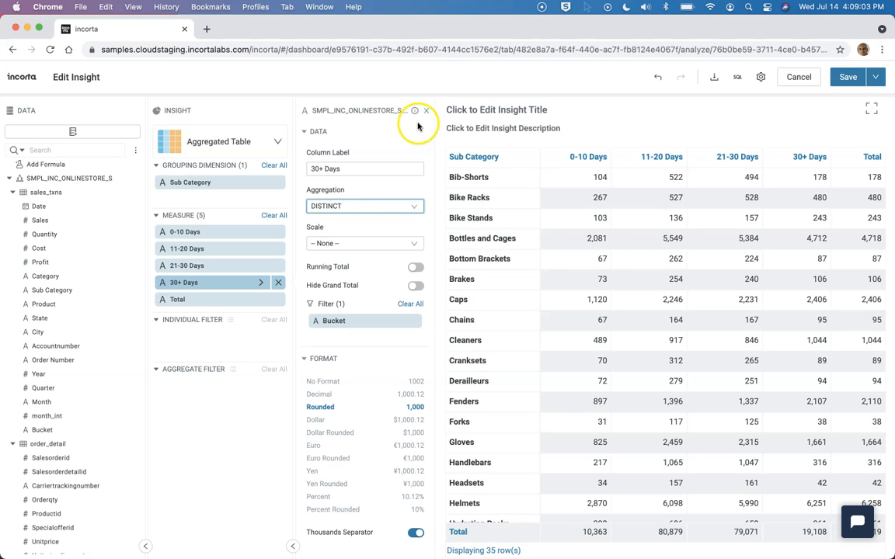
pyautogui.moveTo(416, 343)
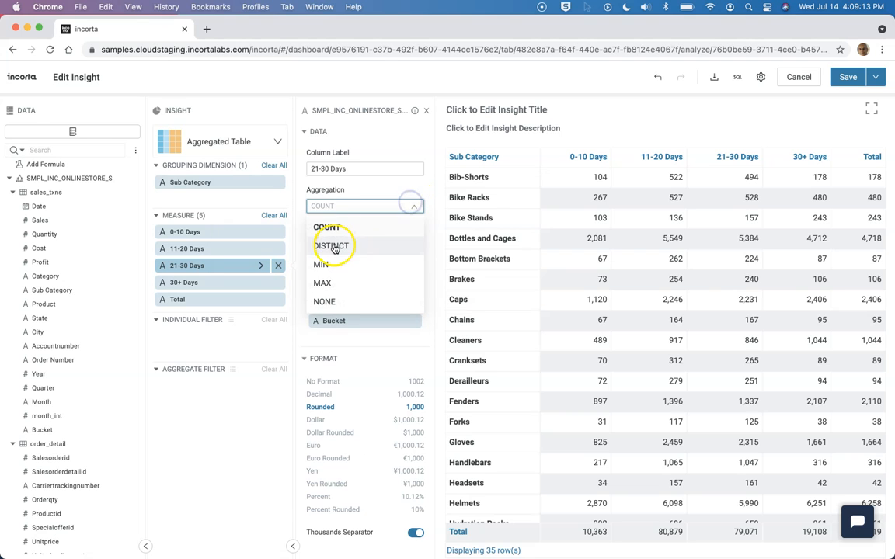
# Make 21-30 and 11-20 Days count distinct values and remove the Total measure.
pyautogui.click(261, 248)
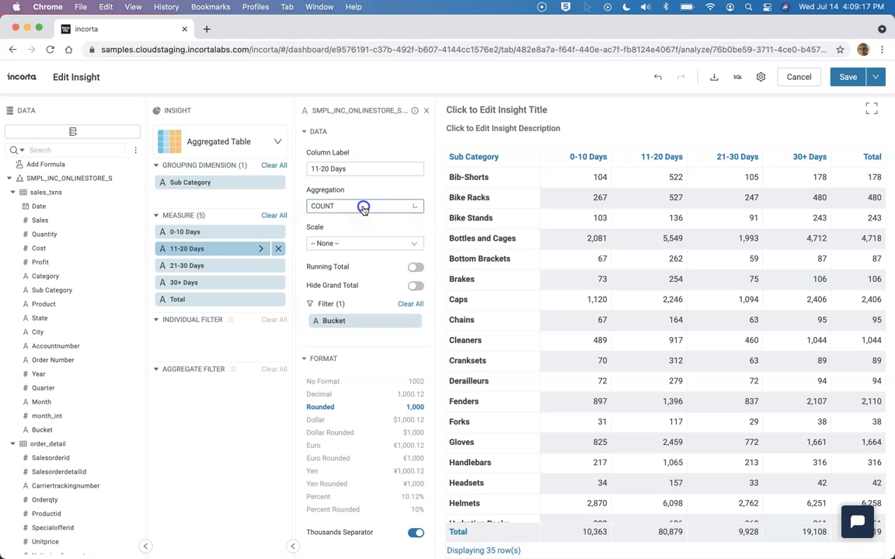
pyautogui.click(360, 205)
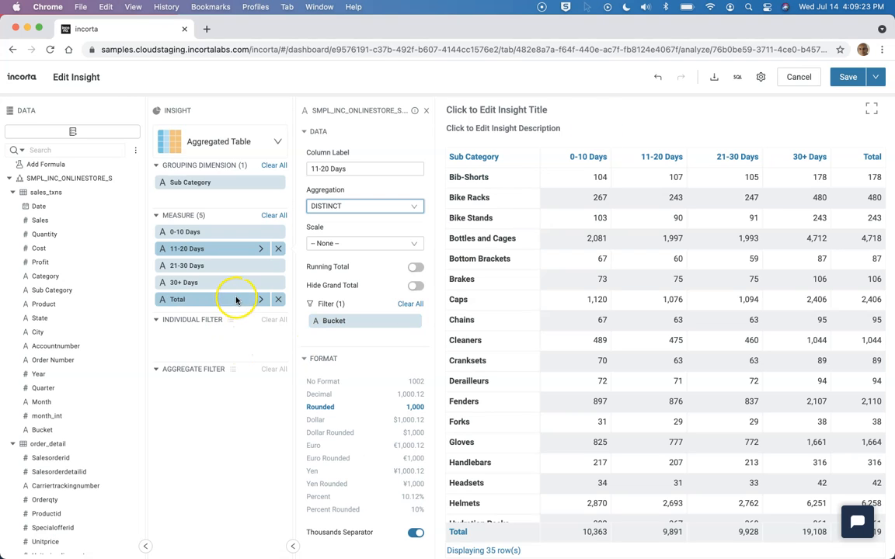
pyautogui.click(278, 299)
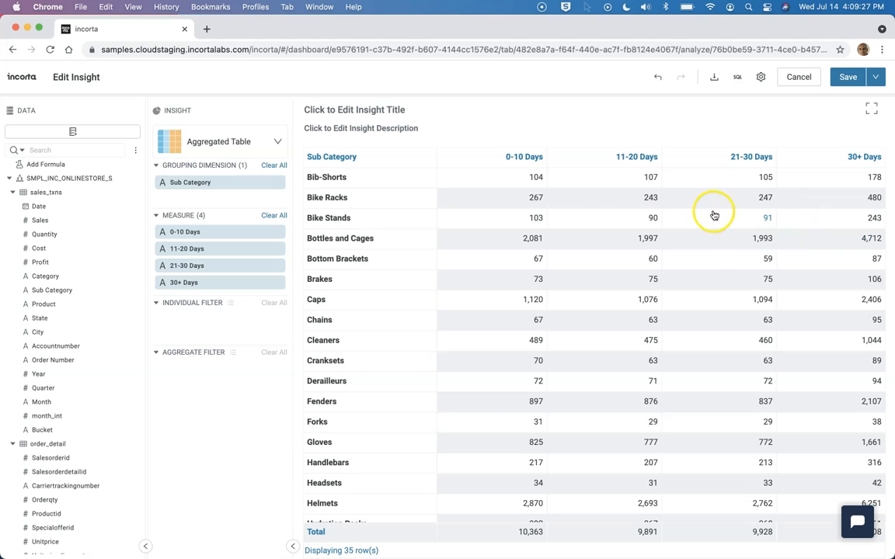
pyautogui.moveTo(301, 146)
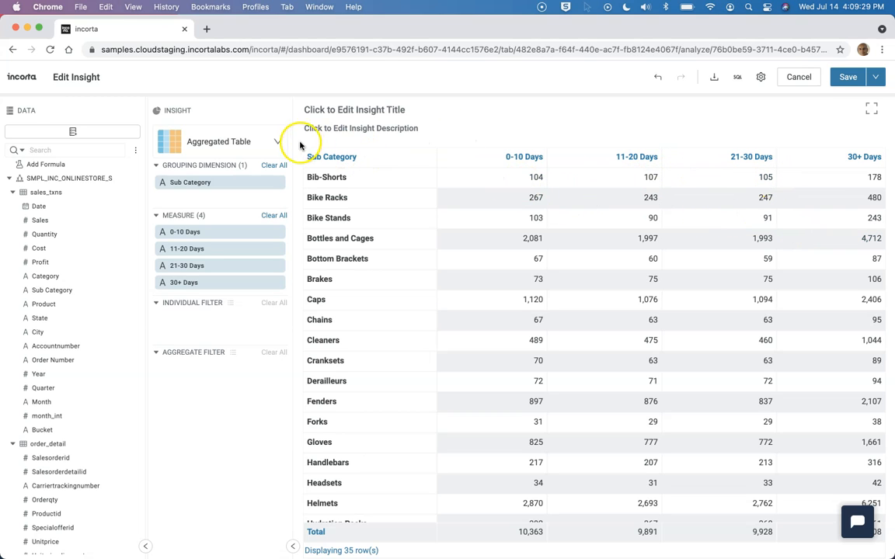
# Save the insight, return to the dashboard and sort the aggregated table by 30+ Days descending.
pyautogui.click(848, 78)
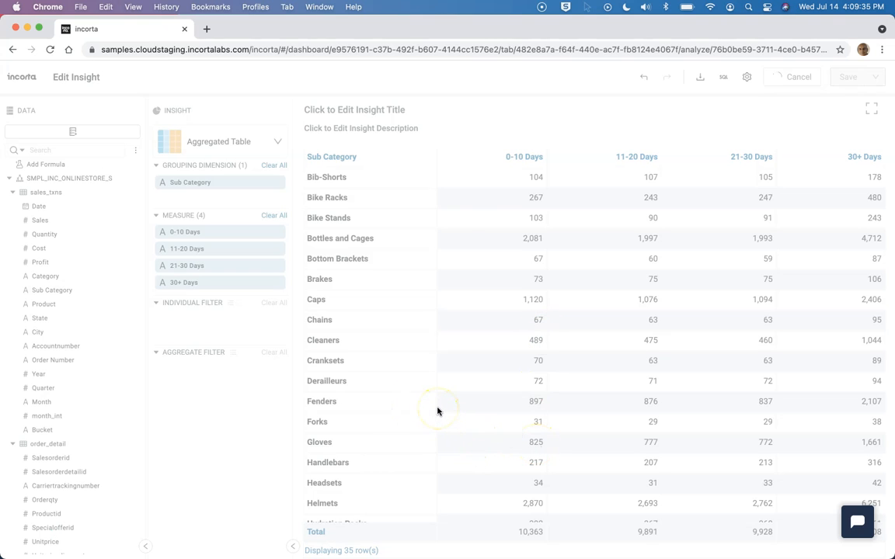
pyautogui.moveTo(249, 425)
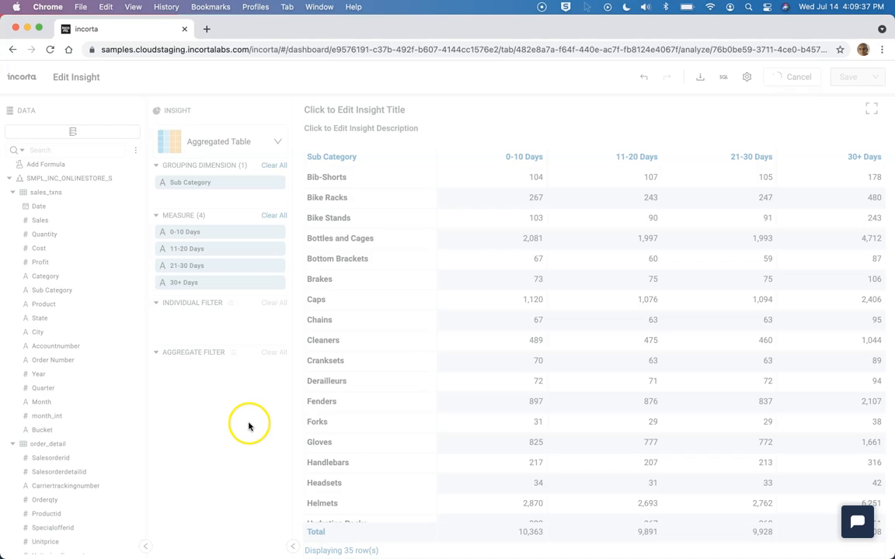
pyautogui.moveTo(484, 208)
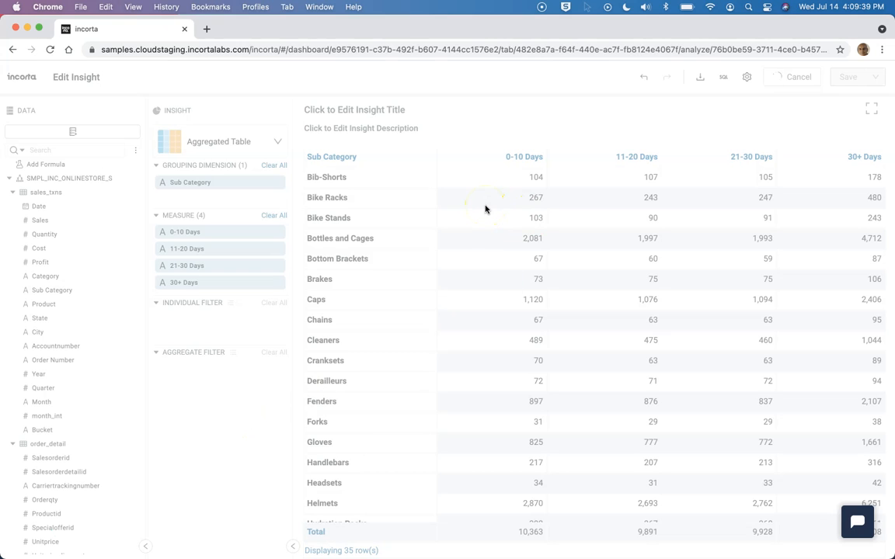
pyautogui.moveTo(164, 469)
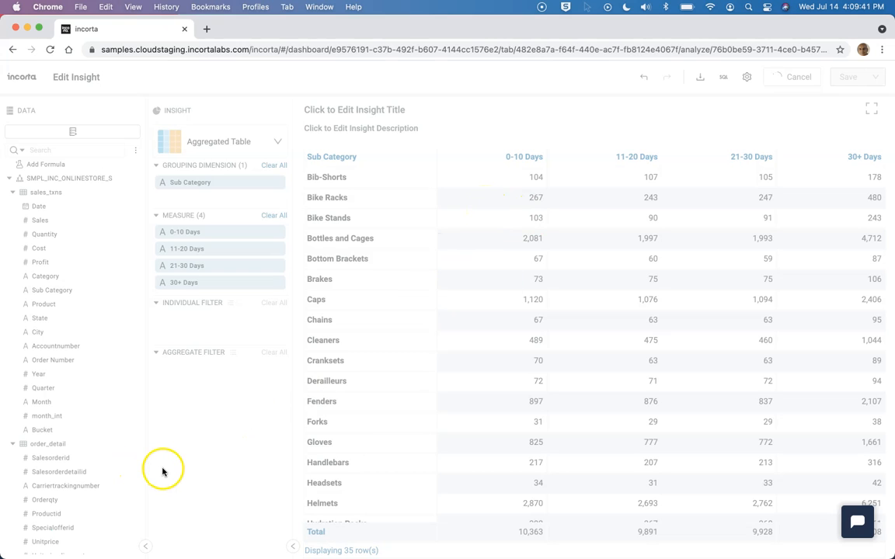
pyautogui.click(798, 76)
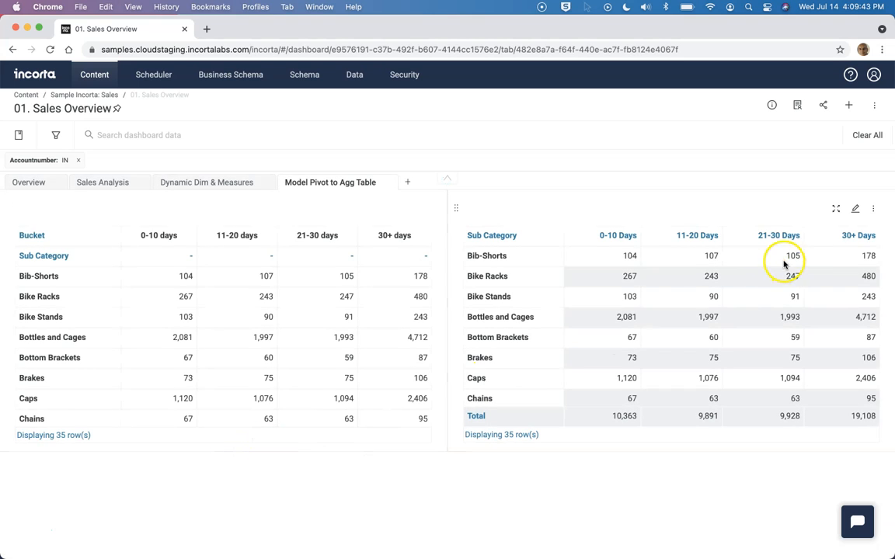
pyautogui.click(854, 236)
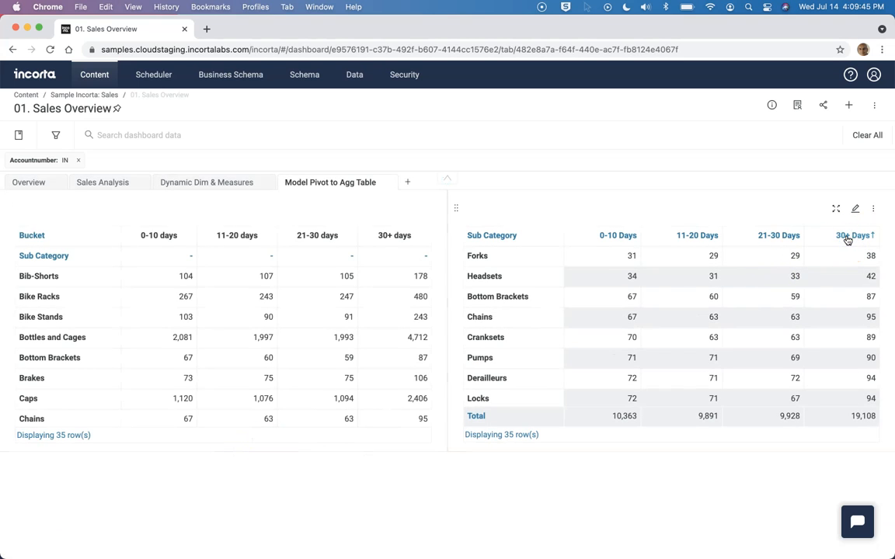
pyautogui.click(853, 236)
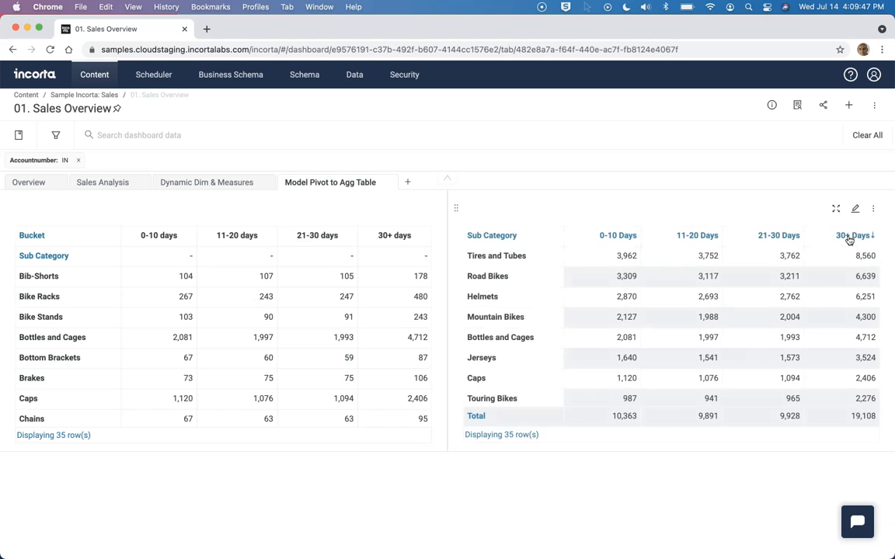